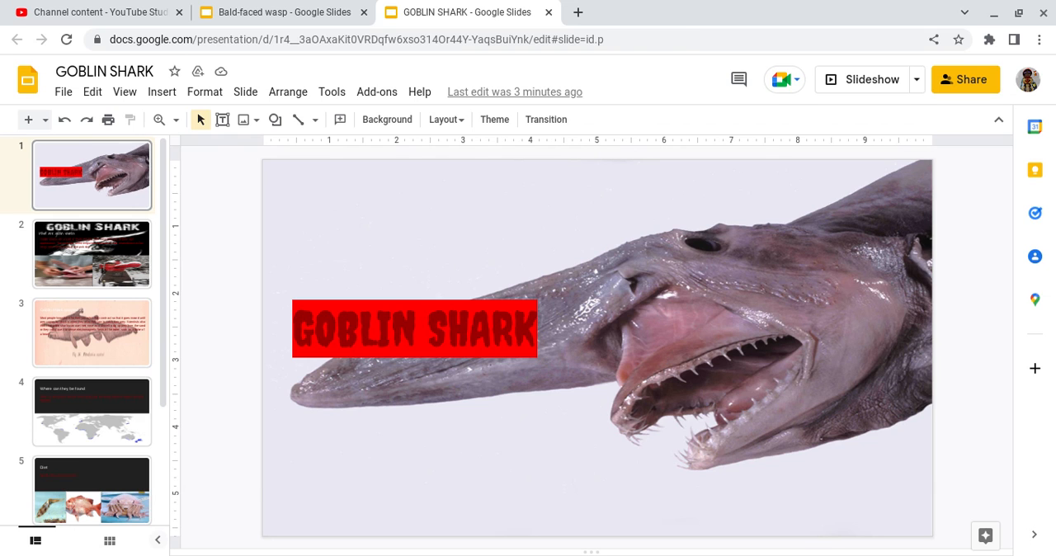
- Display slide 2, the paragraph on the goblin shark's name and appearance
{"action": "left_click", "coordinate": [91, 253]}
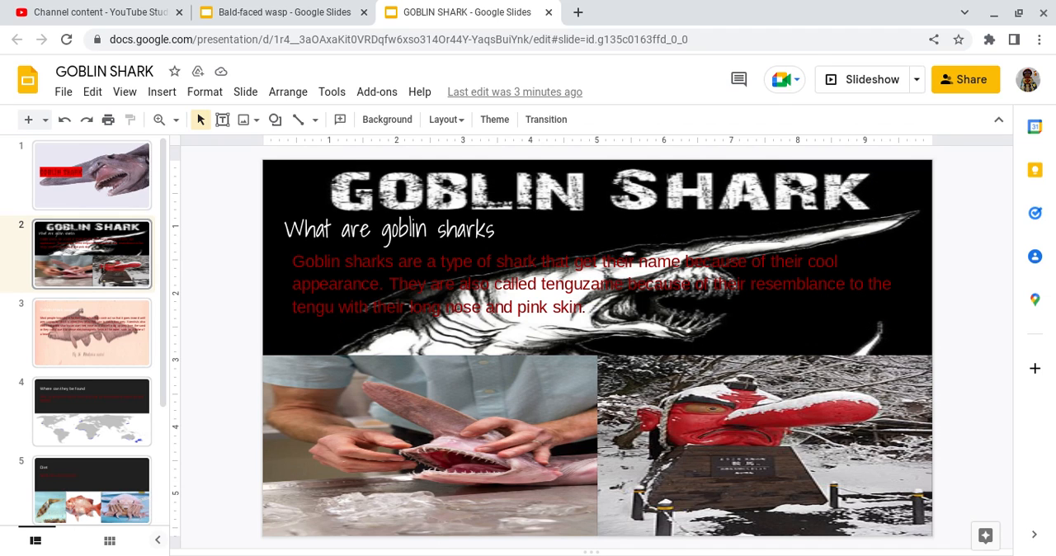
- View slide 3 on adaptations, then slide 4 with the world map of habitats
{"action": "left_click", "coordinate": [91, 333]}
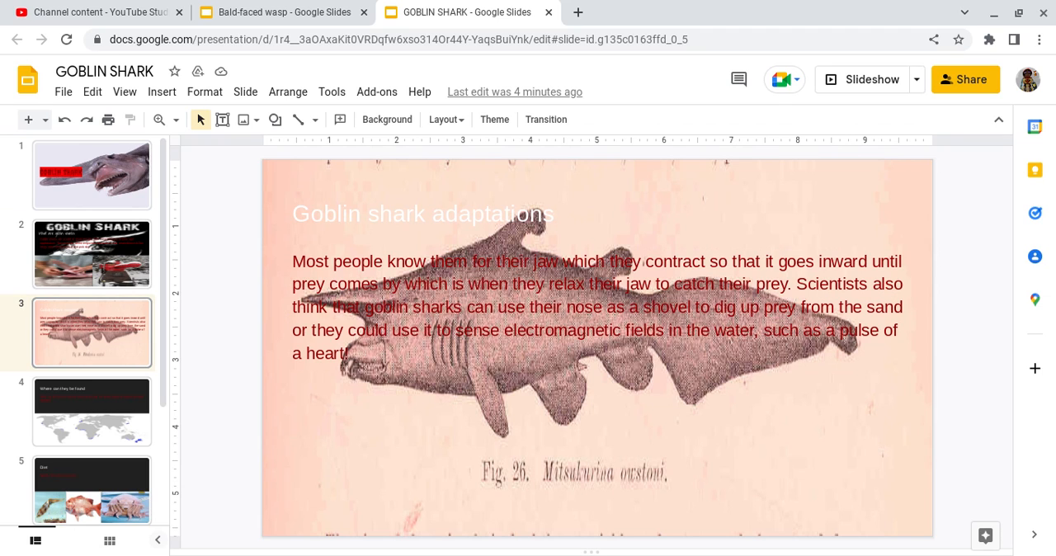
{"action": "left_click", "coordinate": [91, 411]}
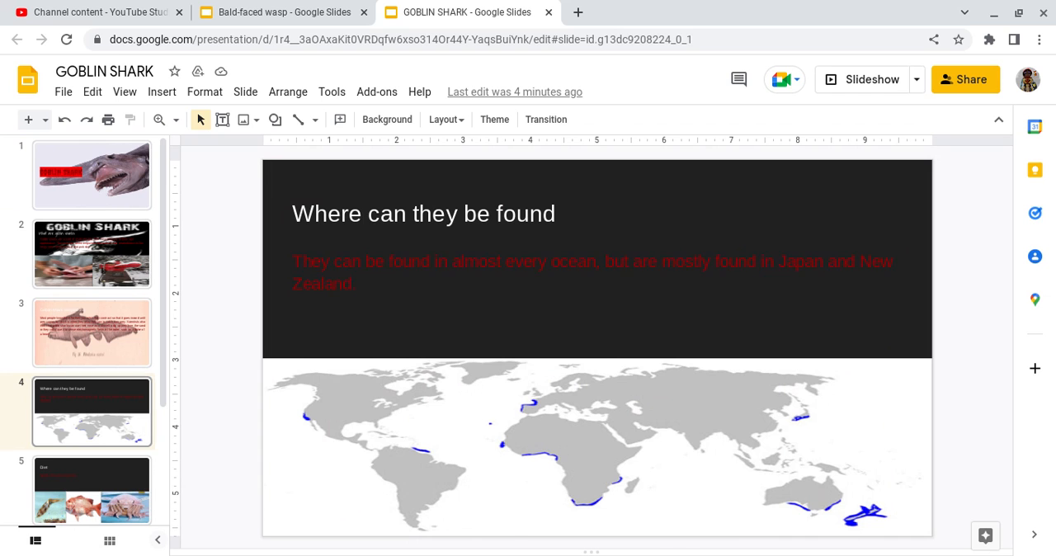
- Advance to the next slide in the goblin shark deck
{"action": "left_click", "coordinate": [91, 468]}
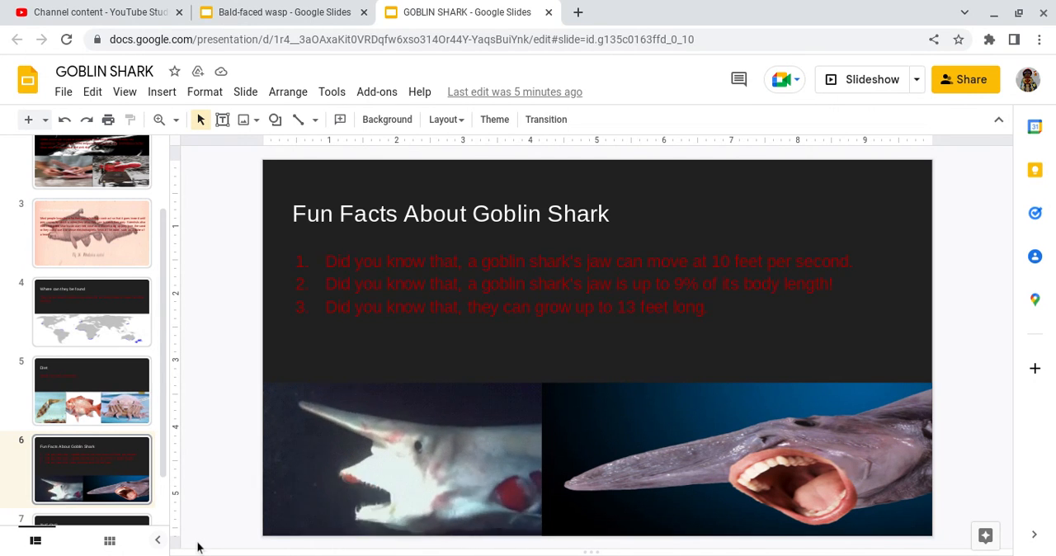
- Show the final slide, 'THE END', with its two shark photos
{"action": "left_click", "coordinate": [91, 484]}
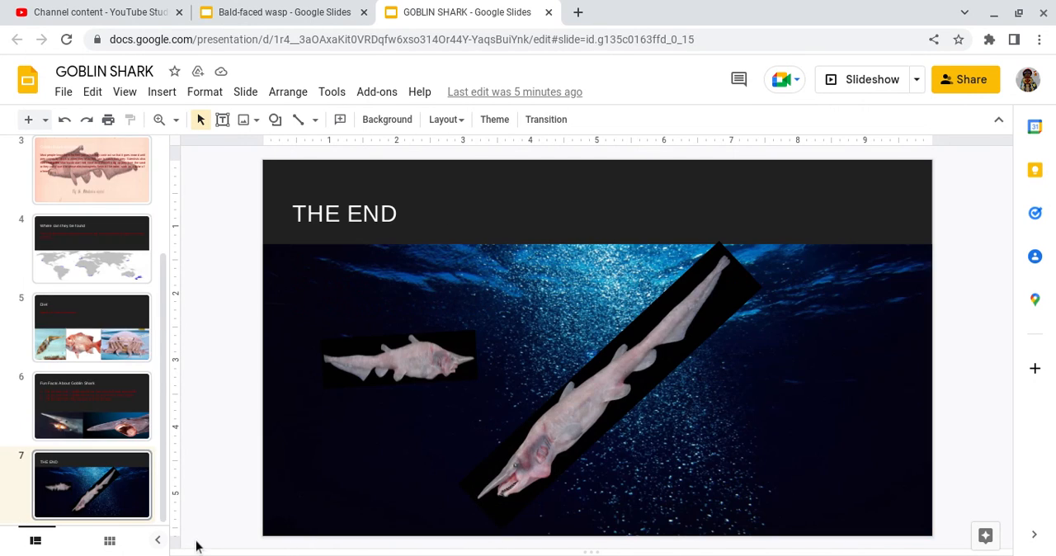